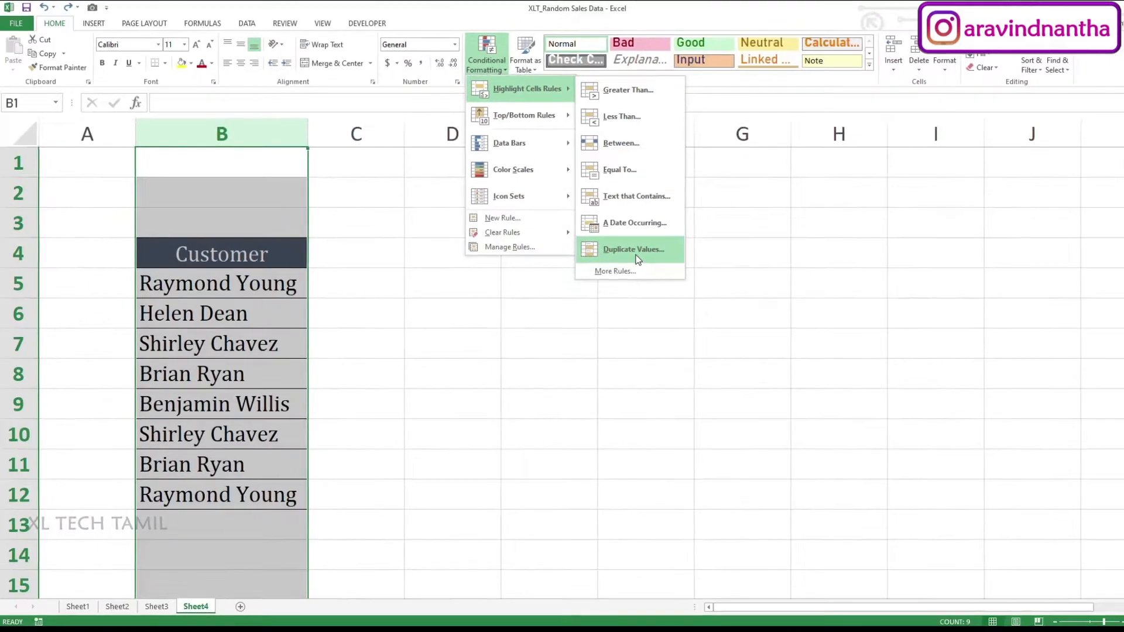
# - Apply the Duplicate Values rule to column B with Light Red Fill with Dark Red Text
pyautogui.click(632, 248)
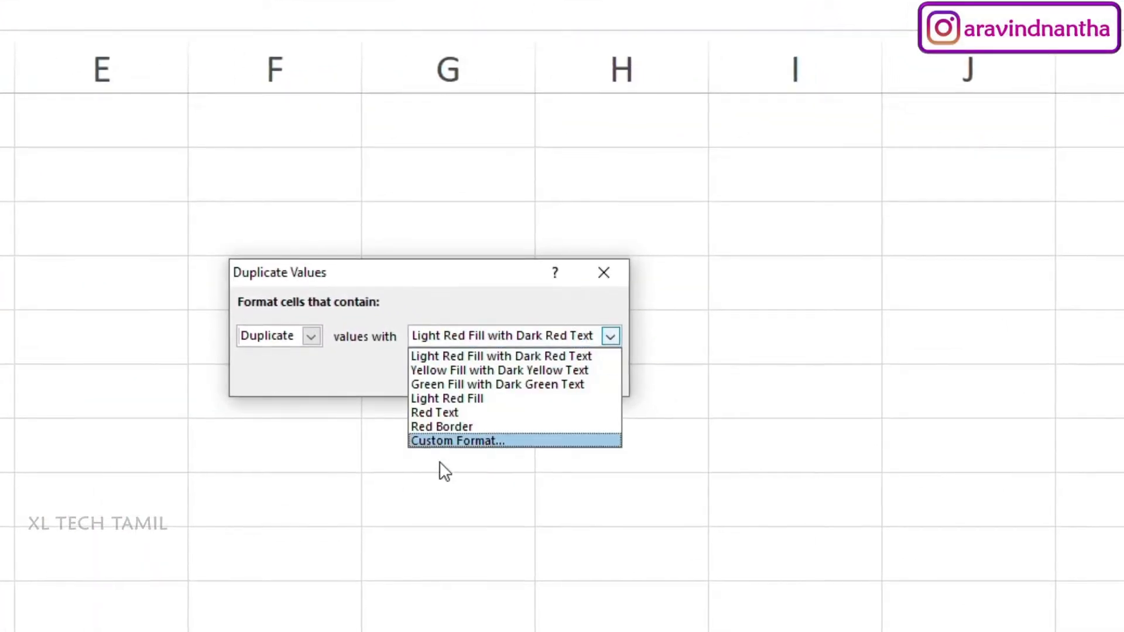
pyautogui.click(457, 442)
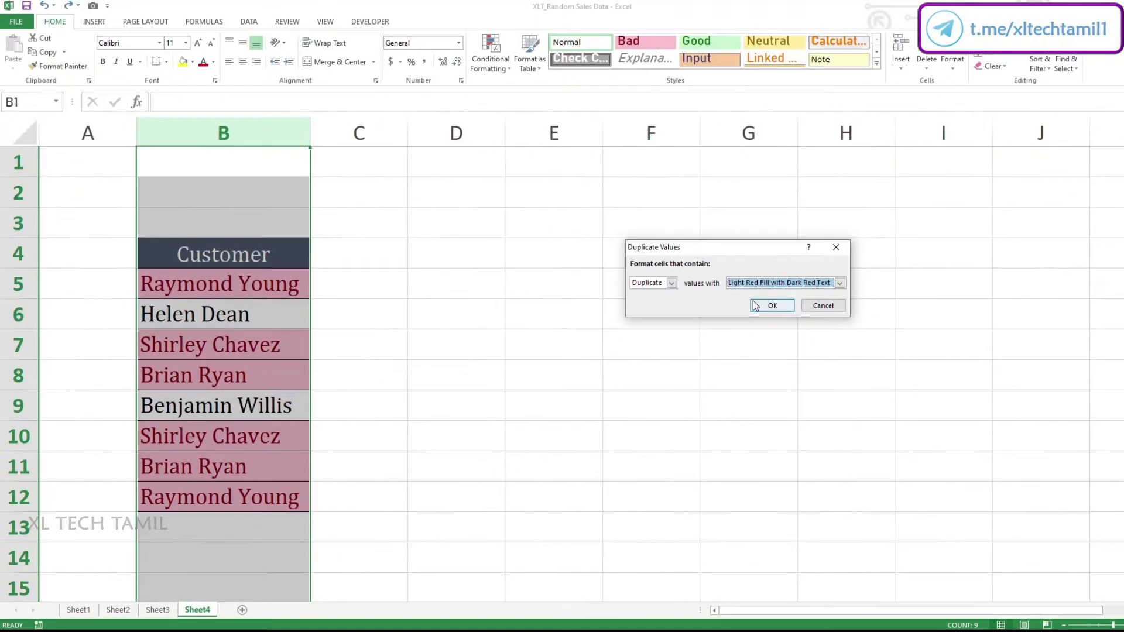
pyautogui.click(772, 305)
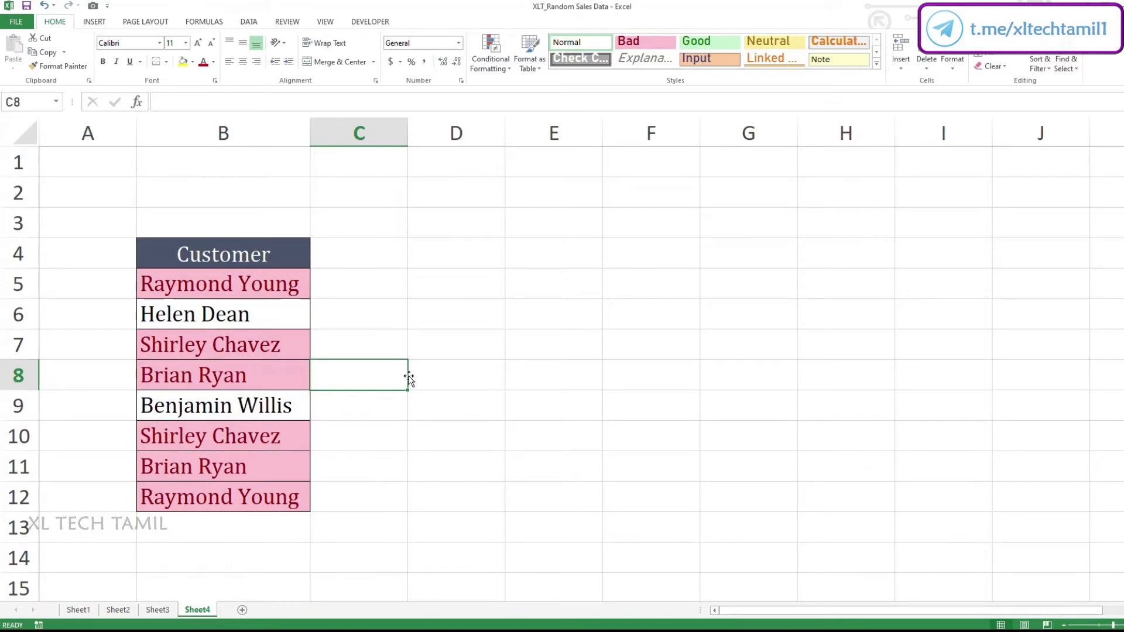